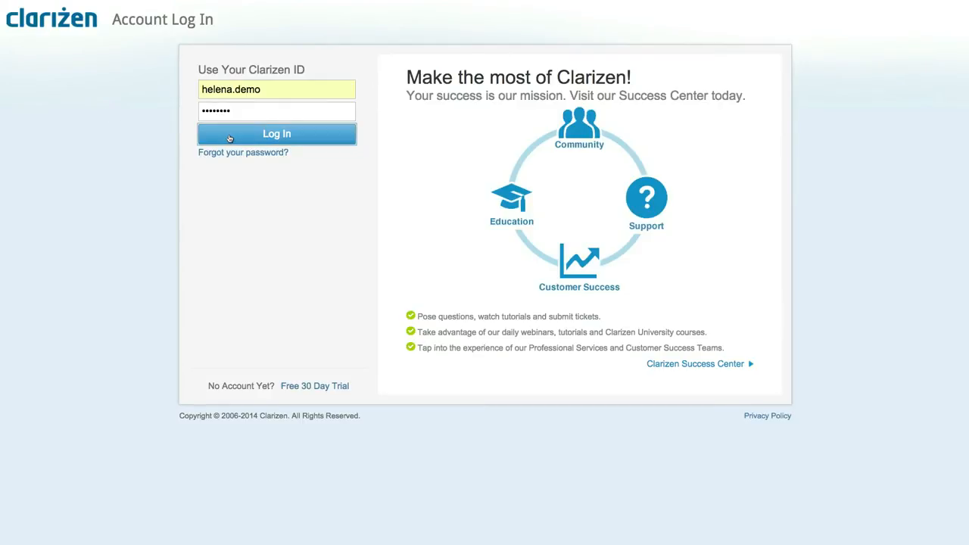
- Log in to Clarizen with the pre-filled account ID and password
left_click(277, 133)
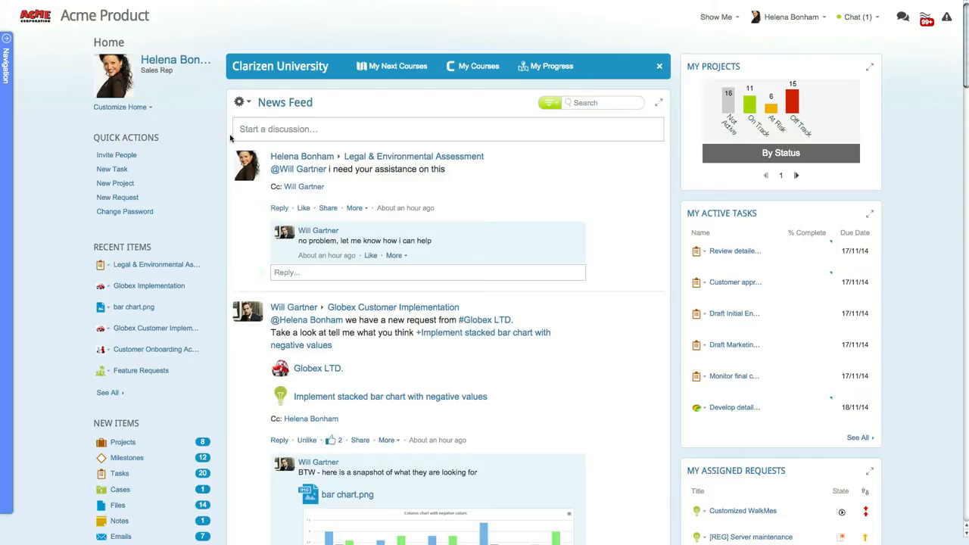
- Start a new discussion post and scroll through the News Feed
left_click(447, 129)
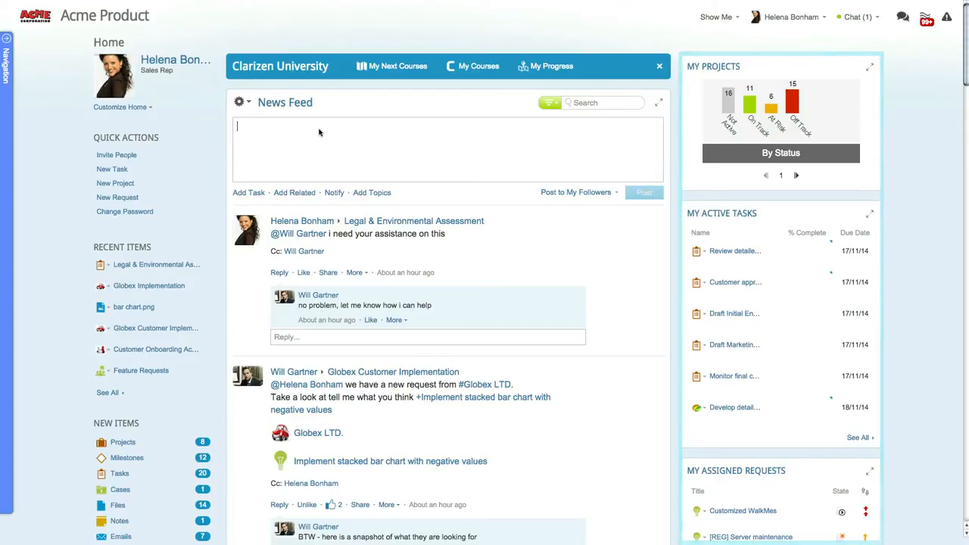
scroll("down", 3)
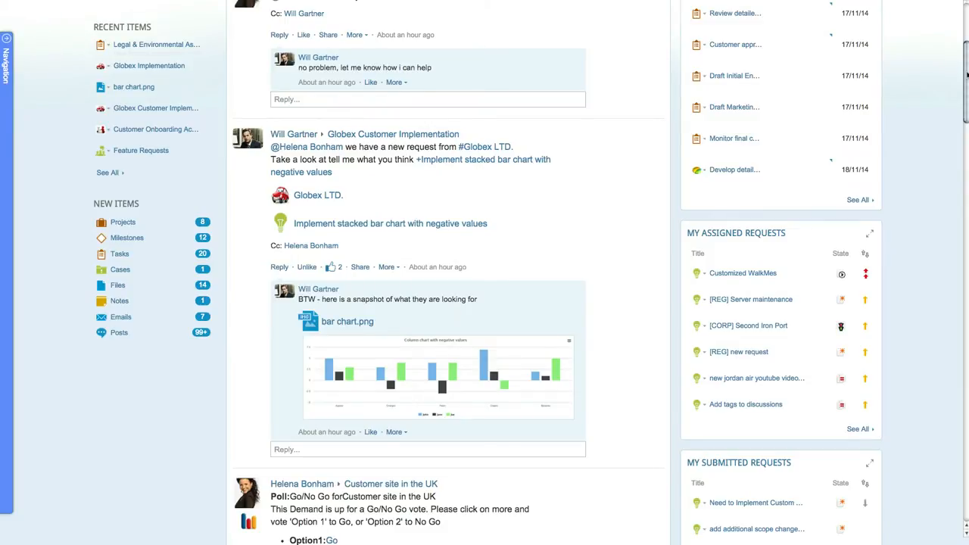
scroll("up", 3)
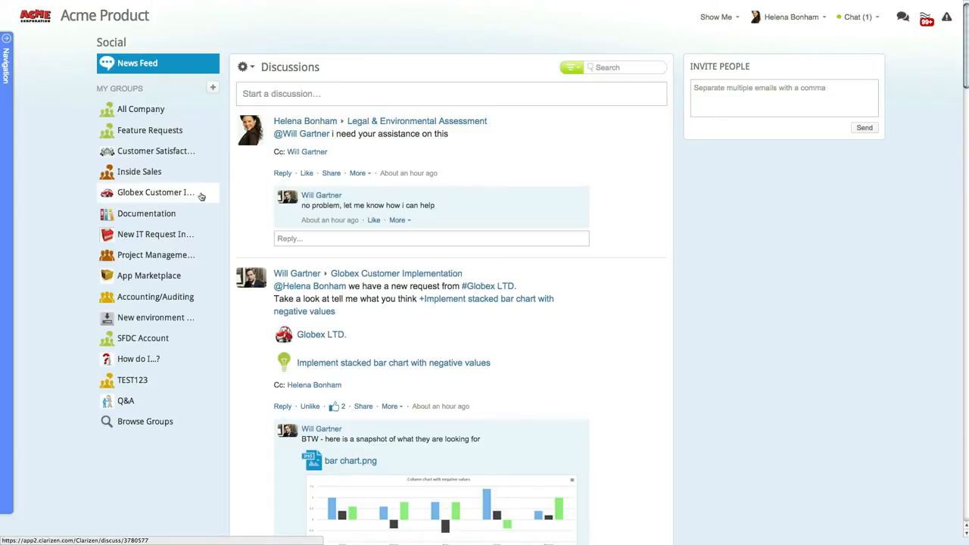
- Open the Globex Customer Implementation group and browse its discussions, members and files
left_click(155, 192)
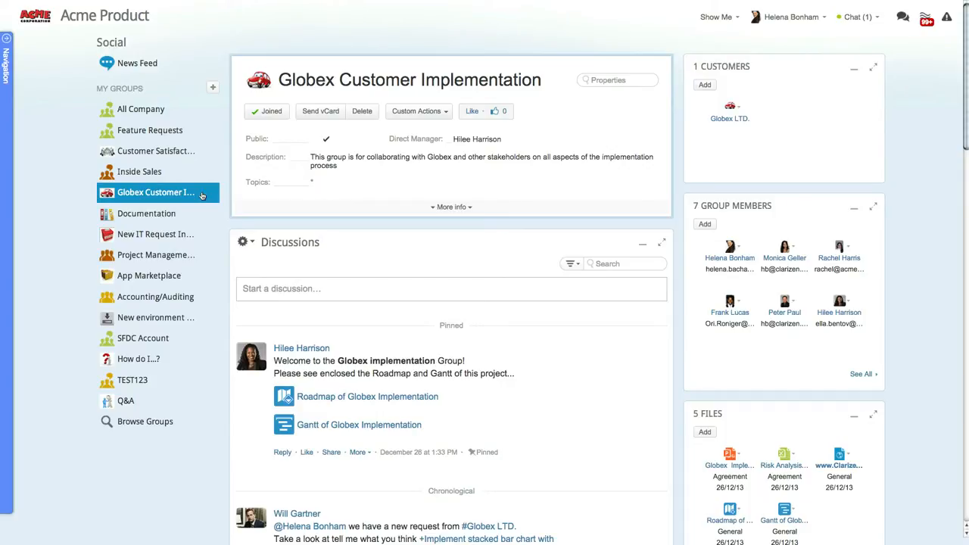
mouse_move(318, 184)
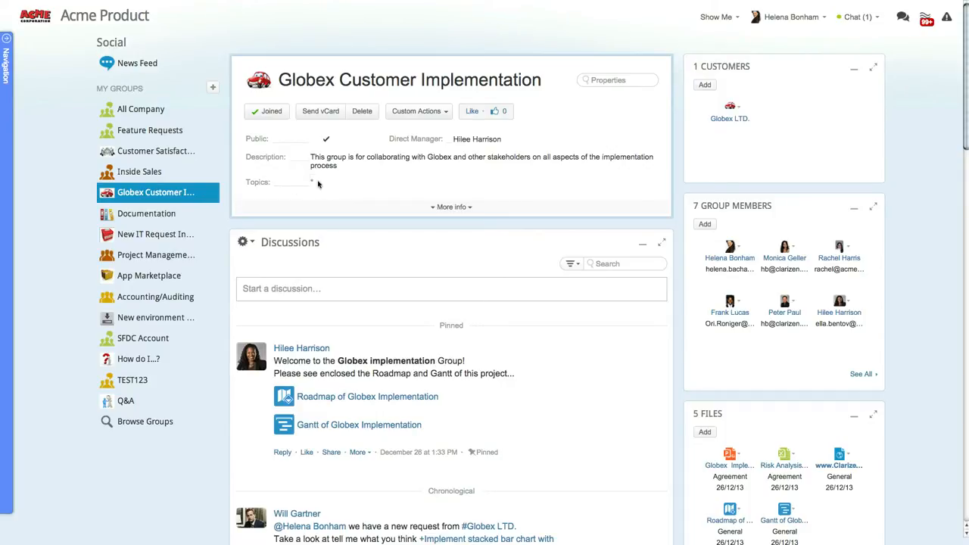
scroll("down", 3)
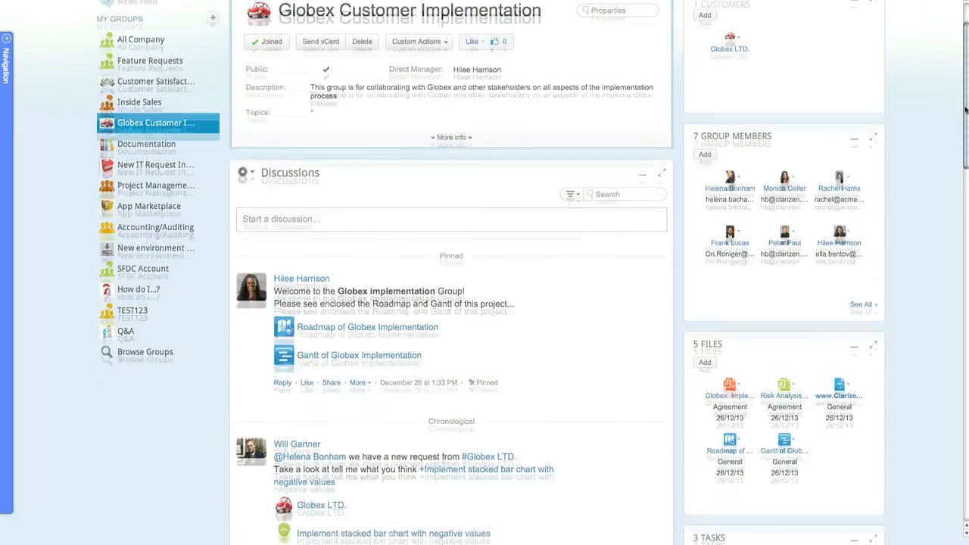
scroll("down", 3)
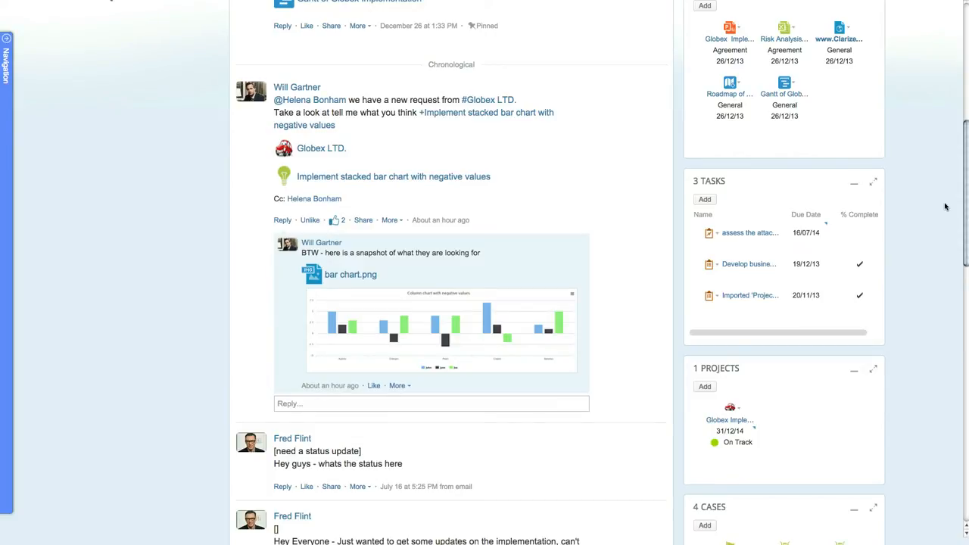
left_click(431, 403)
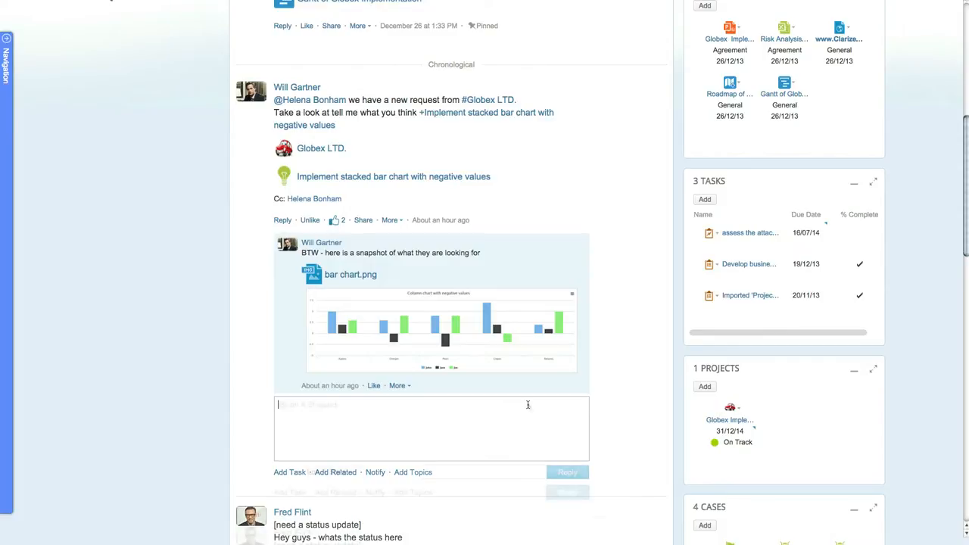
type("@Lori A Shepard")
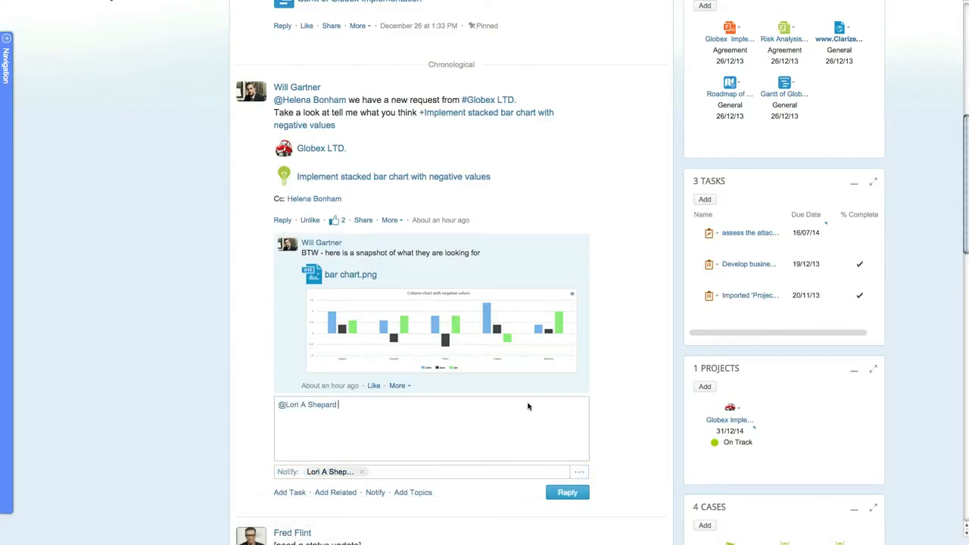
type("Please take a look +")
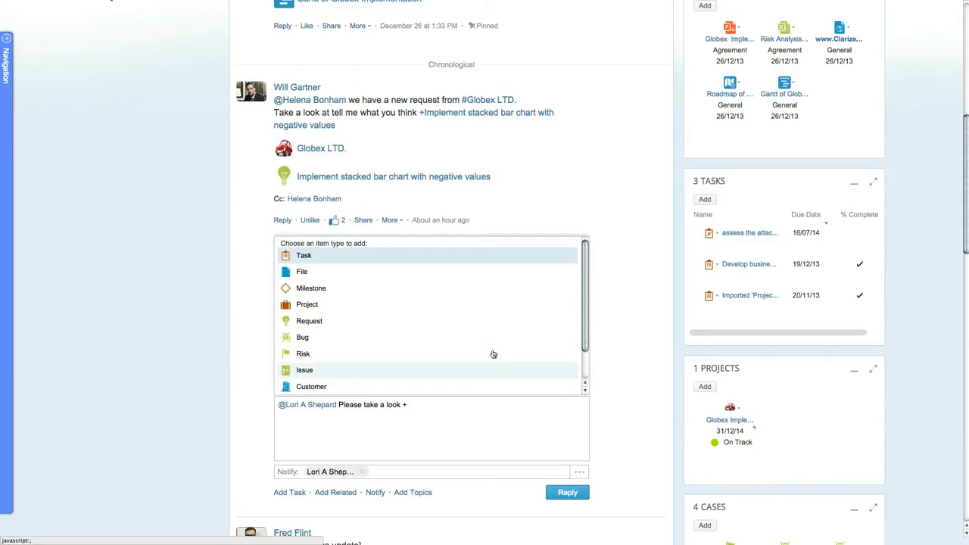
left_click(304, 255)
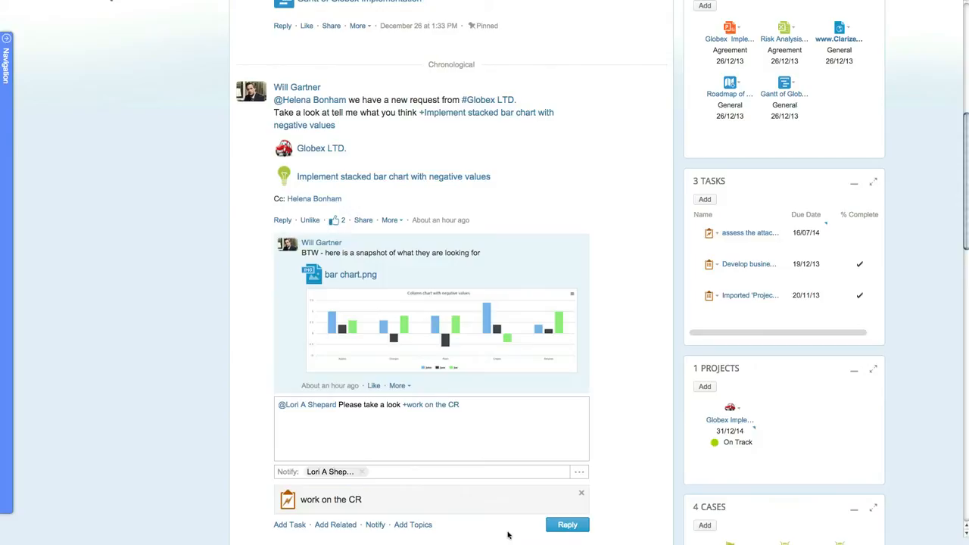
left_click(568, 524)
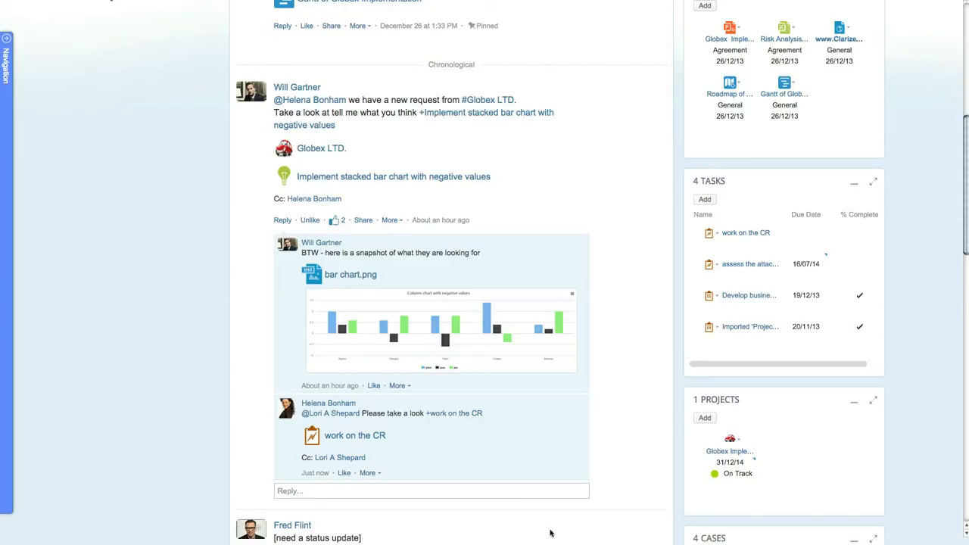
mouse_move(355, 309)
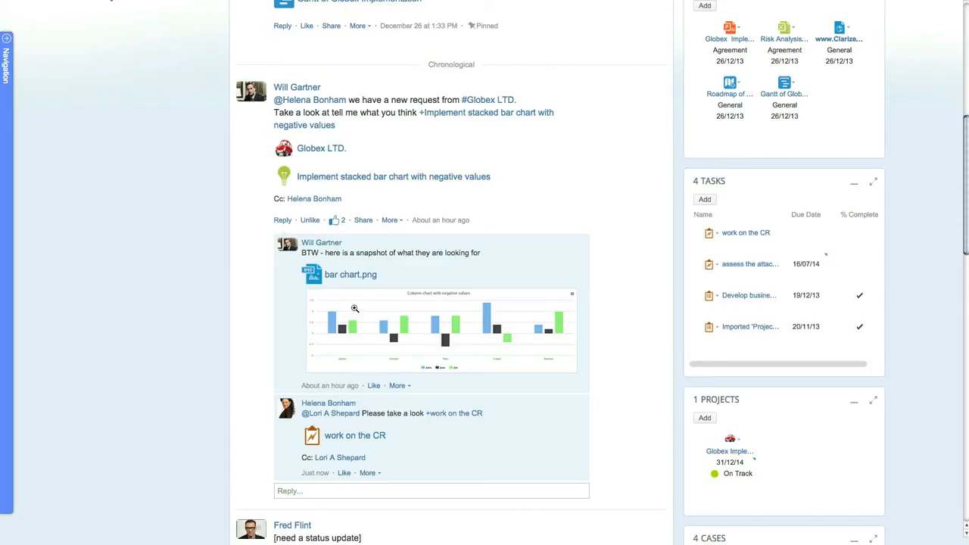
- View bar chart.png's file details, then start and dismiss a Create a Proof dialog
left_click(350, 274)
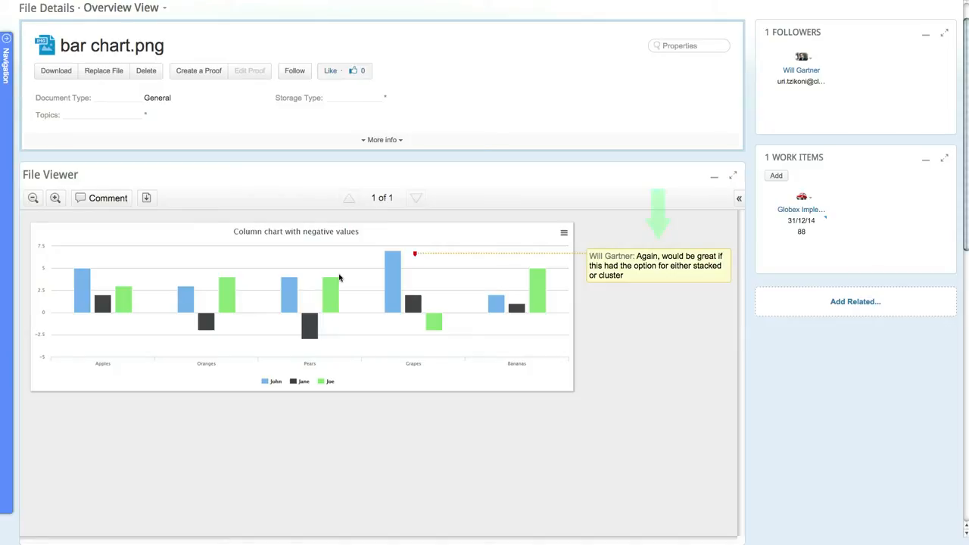
scroll("down", 3)
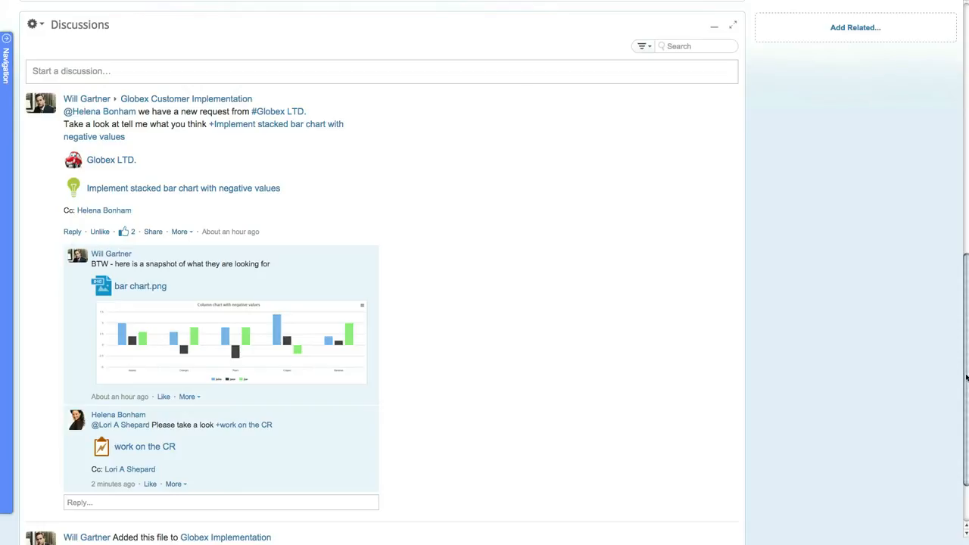
left_click(140, 287)
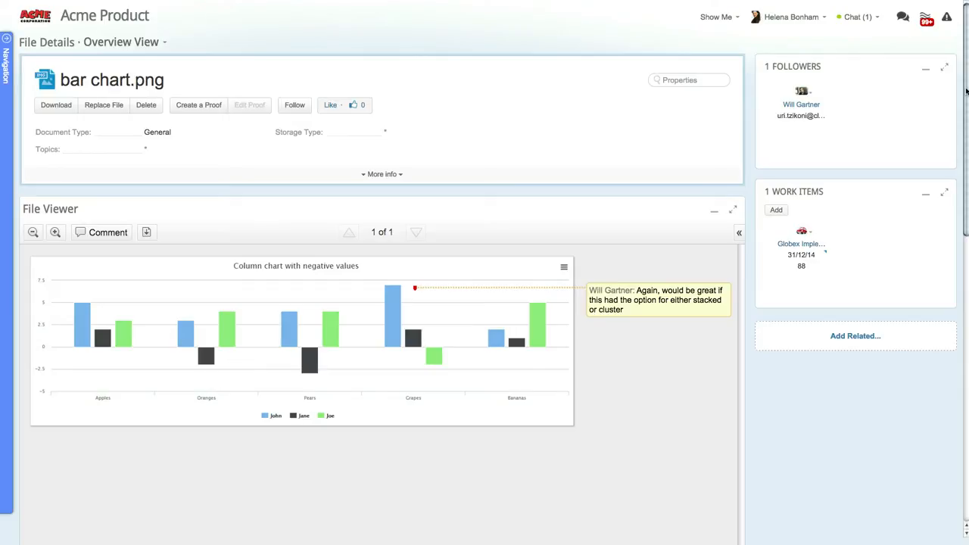
left_click(199, 104)
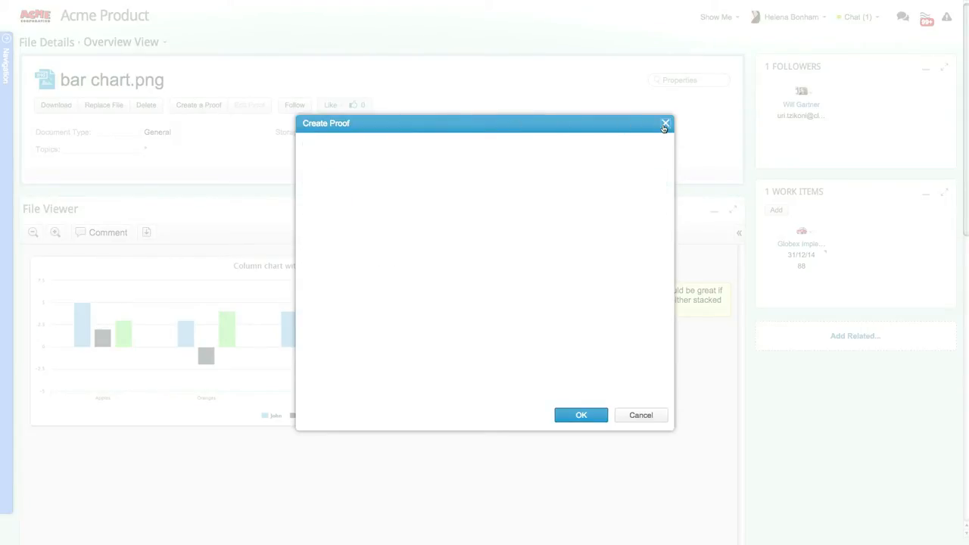
left_click(666, 123)
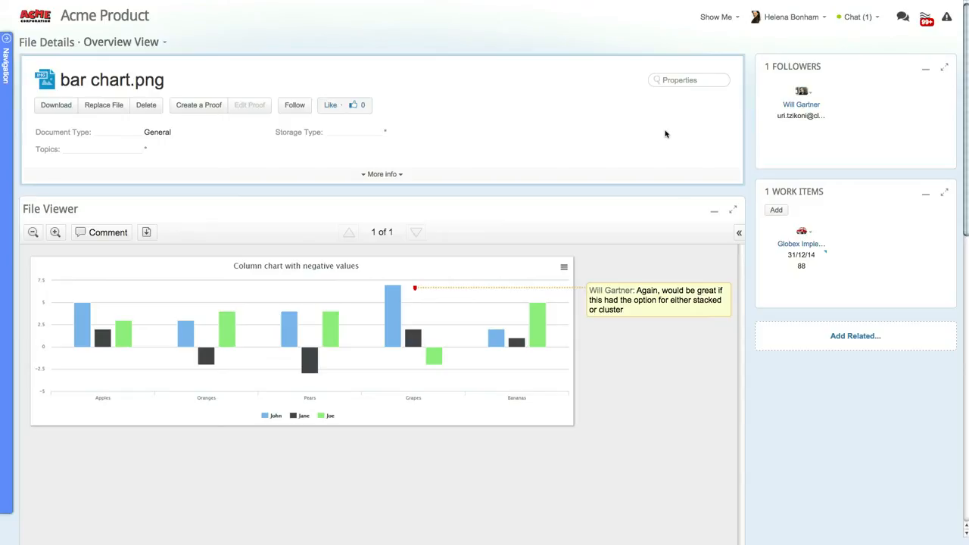
mouse_move(799, 244)
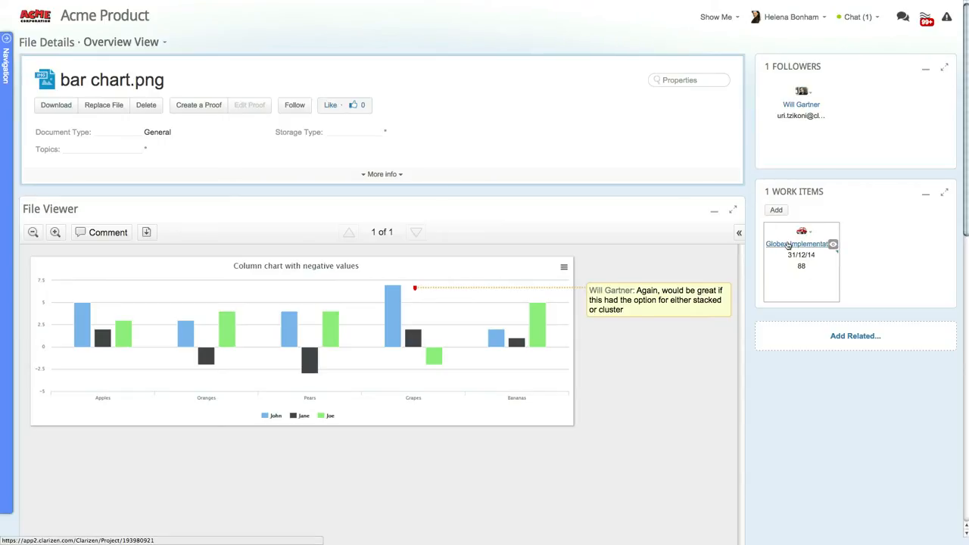
left_click(797, 244)
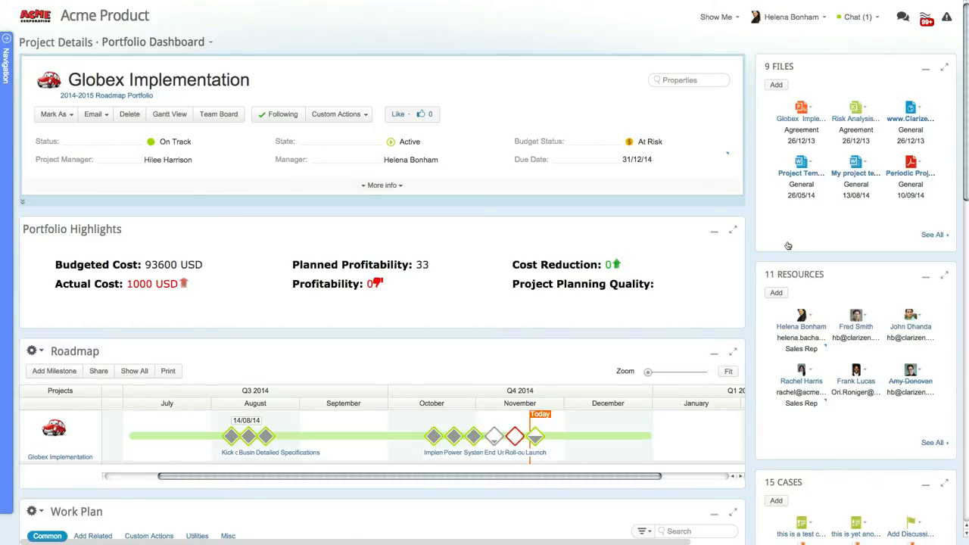
mouse_move(967, 127)
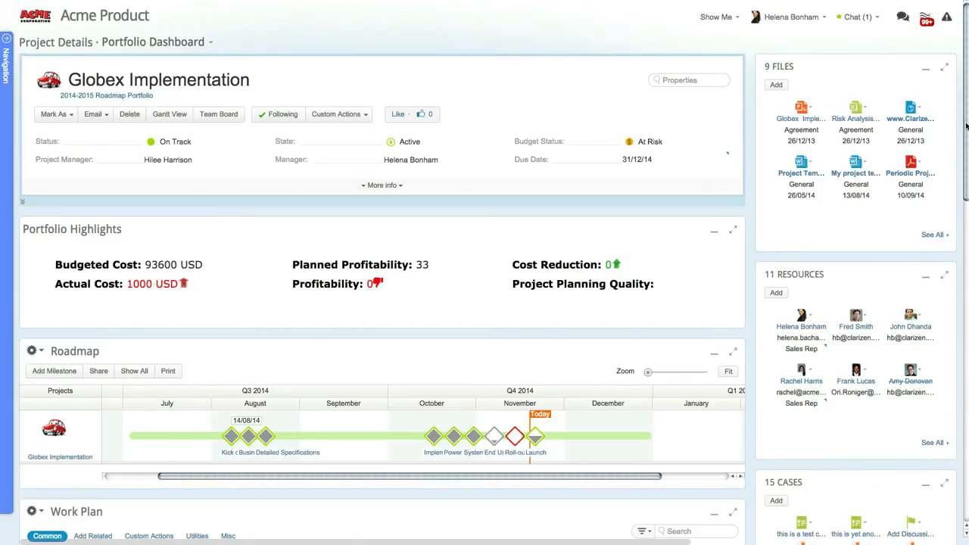
scroll("down", 3)
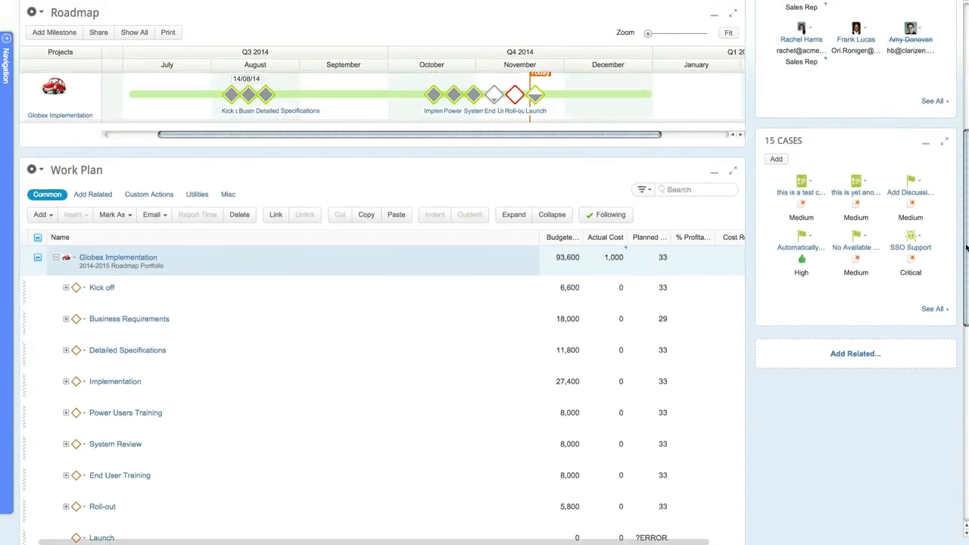
scroll("up", 3)
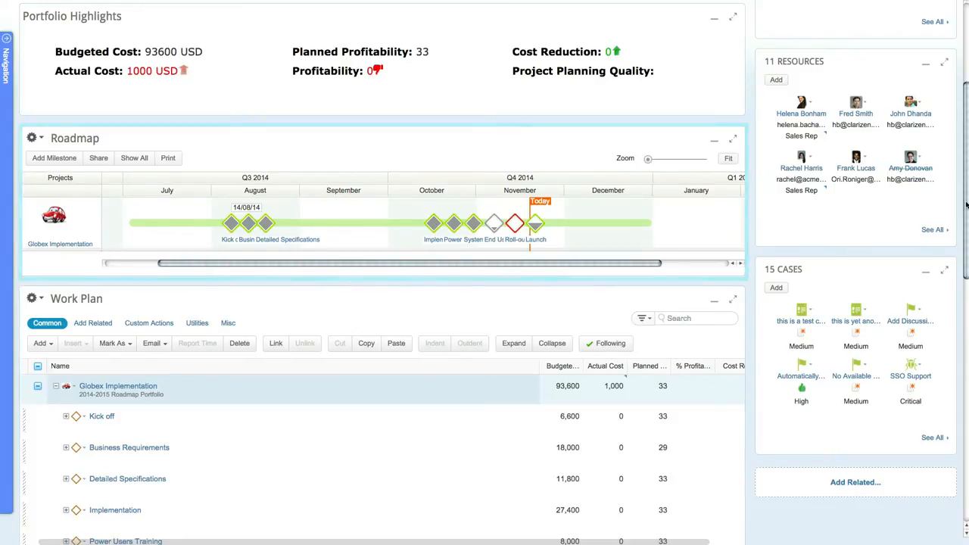
mouse_move(535, 224)
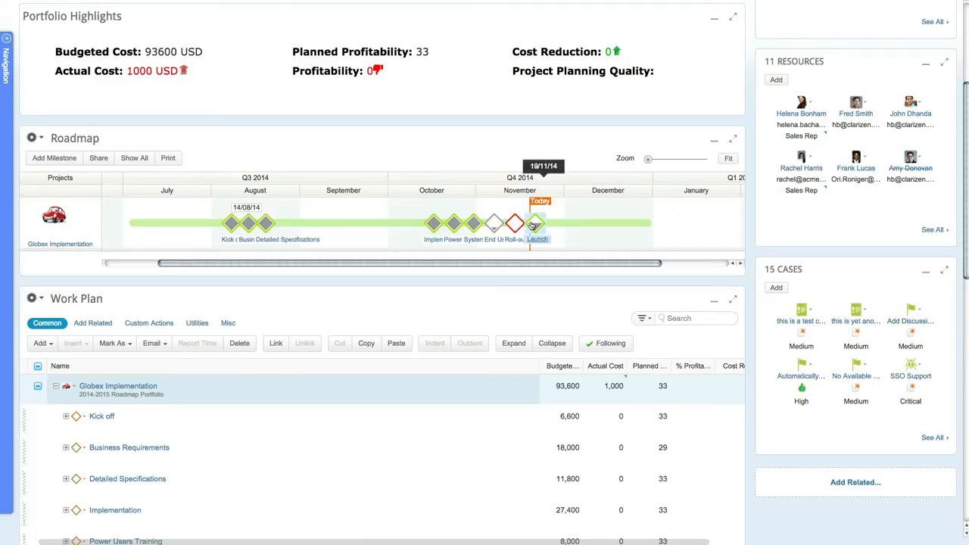
left_click(535, 224)
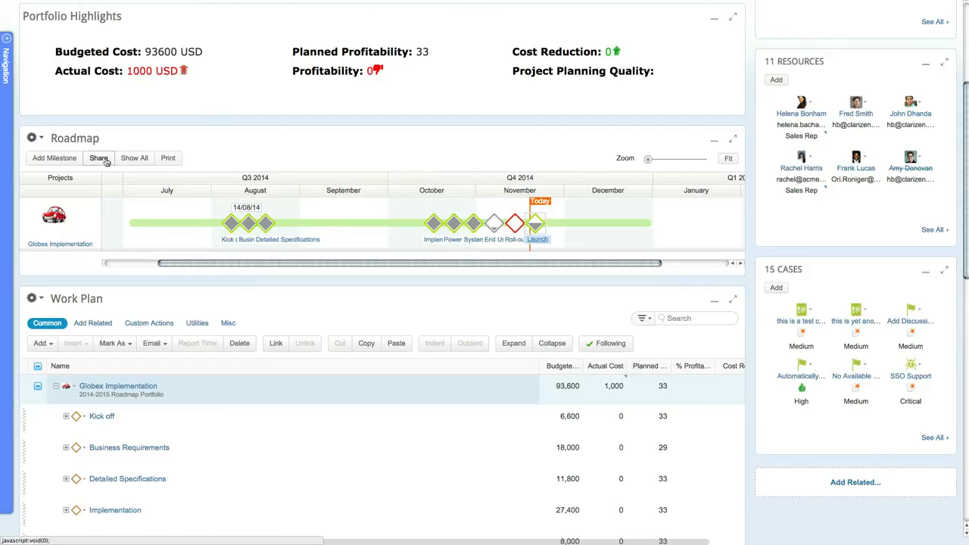
left_click(99, 157)
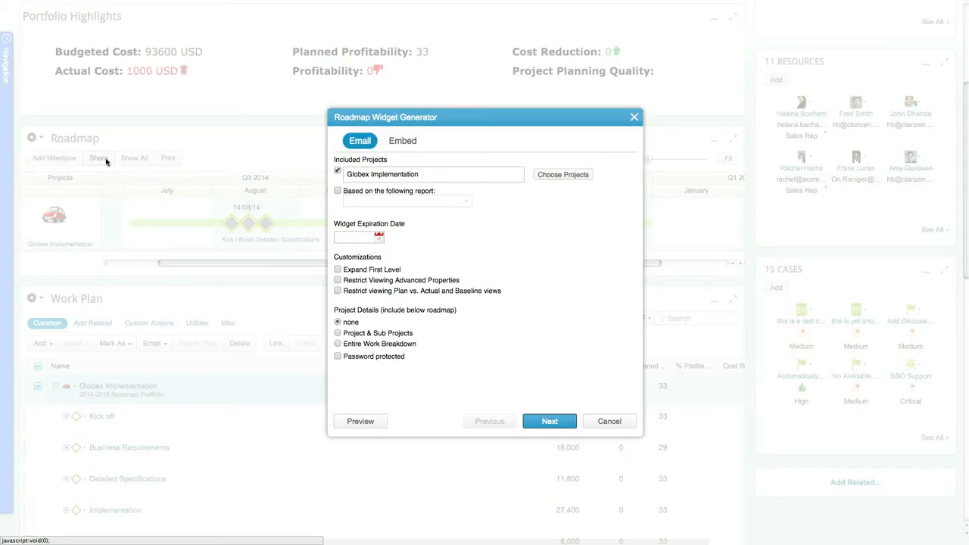
mouse_move(284, 160)
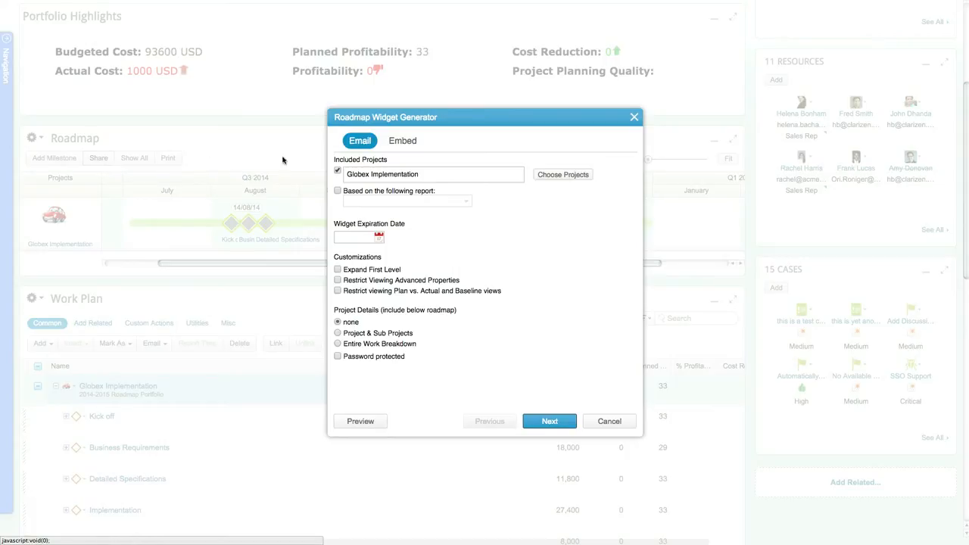
left_click(610, 421)
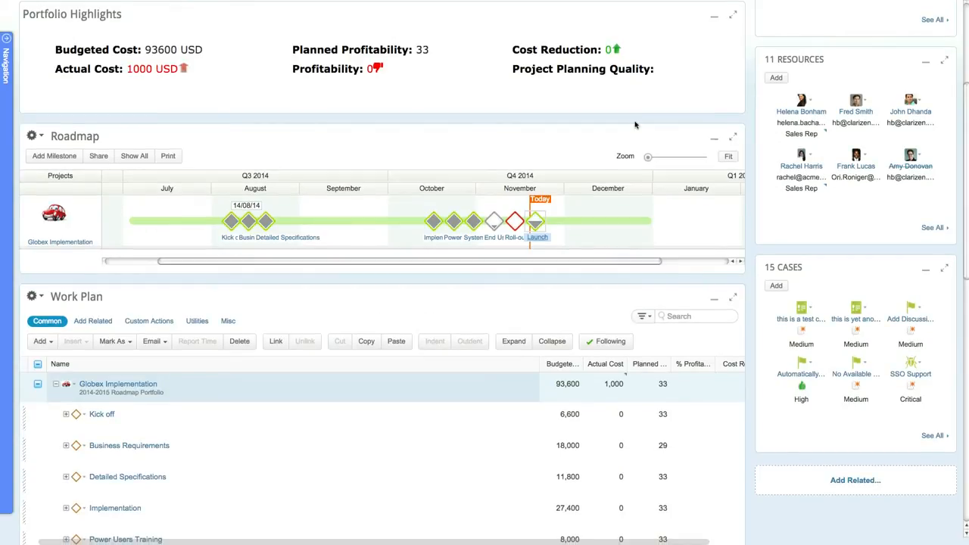
mouse_move(116, 114)
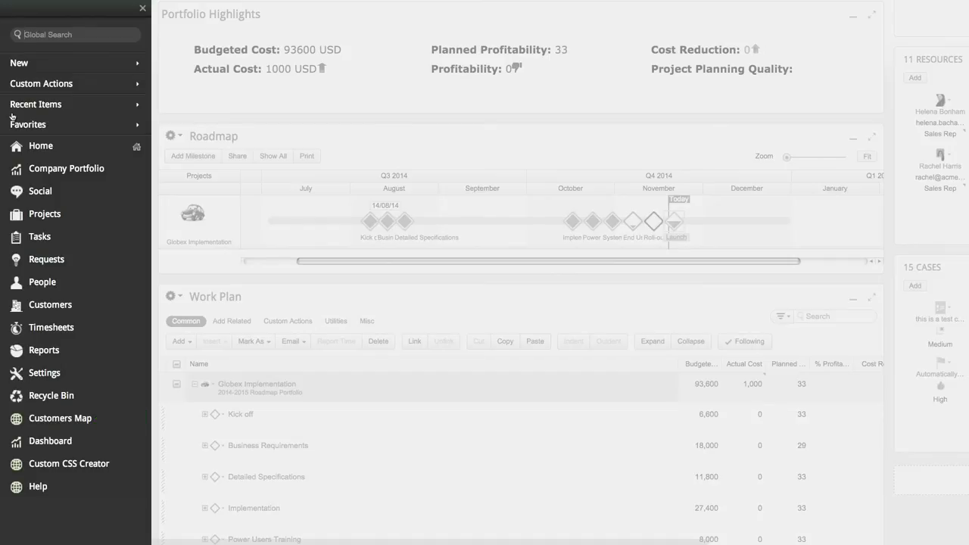
mouse_move(60, 418)
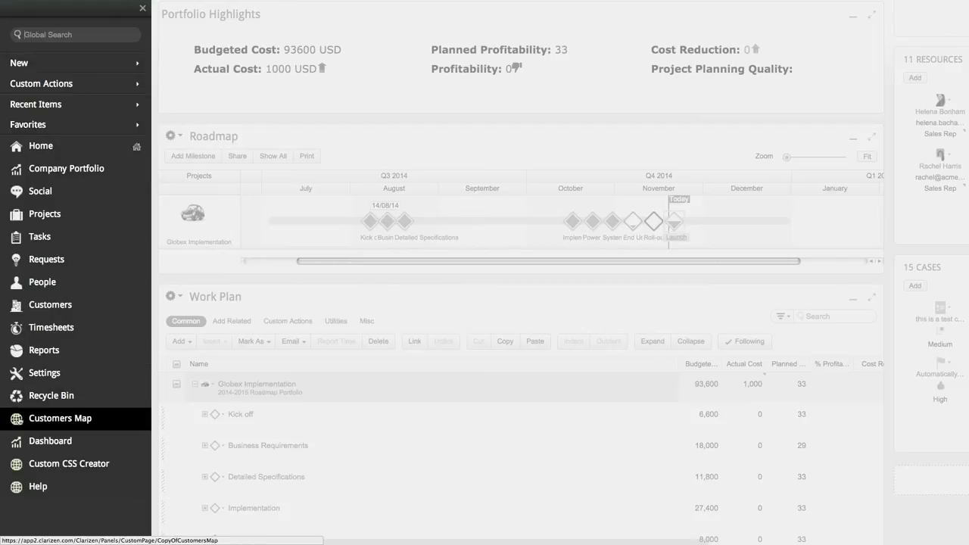
- Open Customers Map from the Navigation panel
left_click(60, 418)
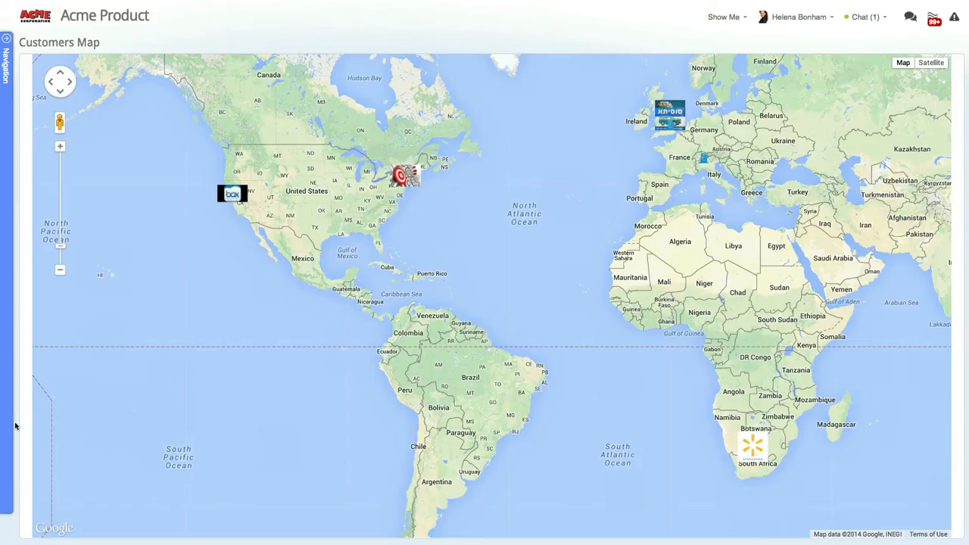
- Navigate to the Tasks area's My Tasks View with its five tasks
left_click(6, 65)
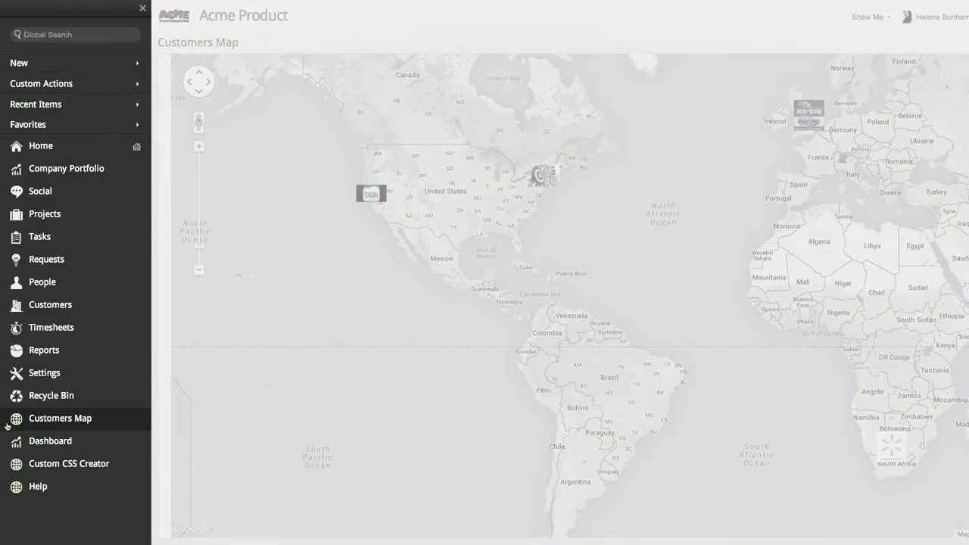
left_click(39, 237)
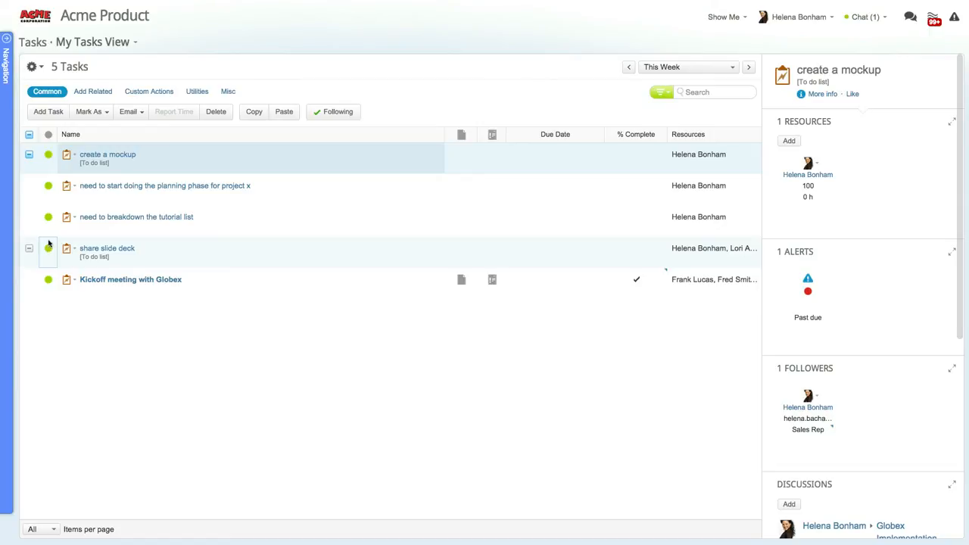
- Change the task list display from grid to Chart via the gear menu
left_click(36, 67)
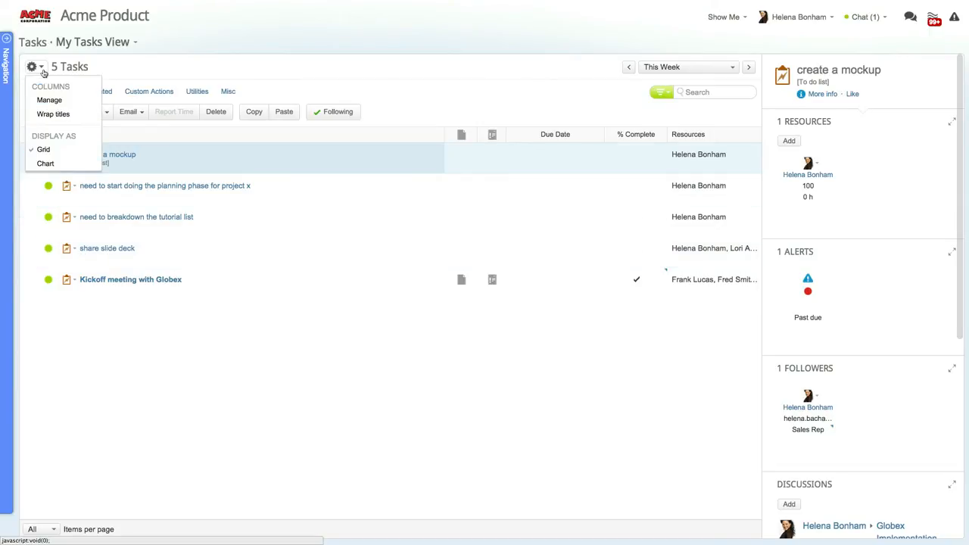
left_click(46, 163)
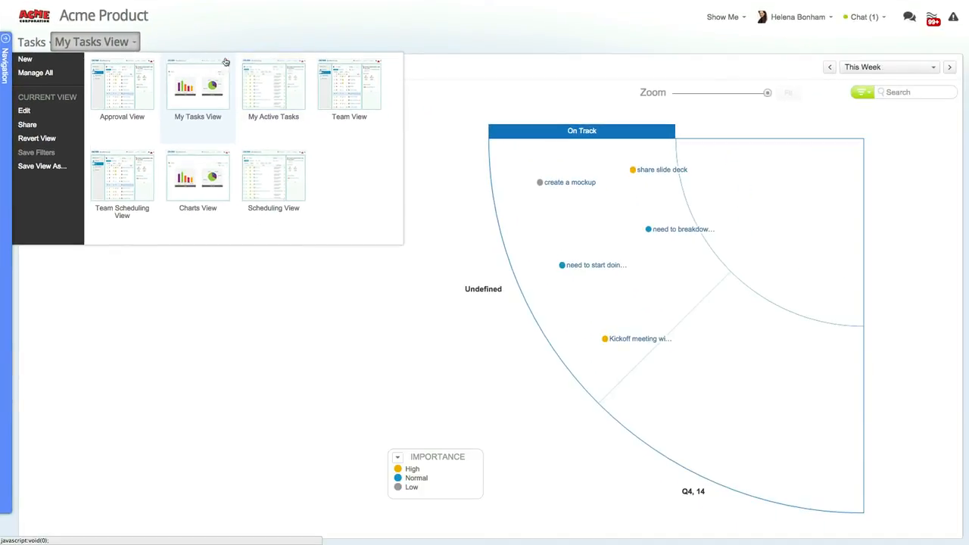
- Switch to the 32-task Team View and check Draft Marketing Plan, Project kickoff meeting, Level 1 Approval
left_click(349, 89)
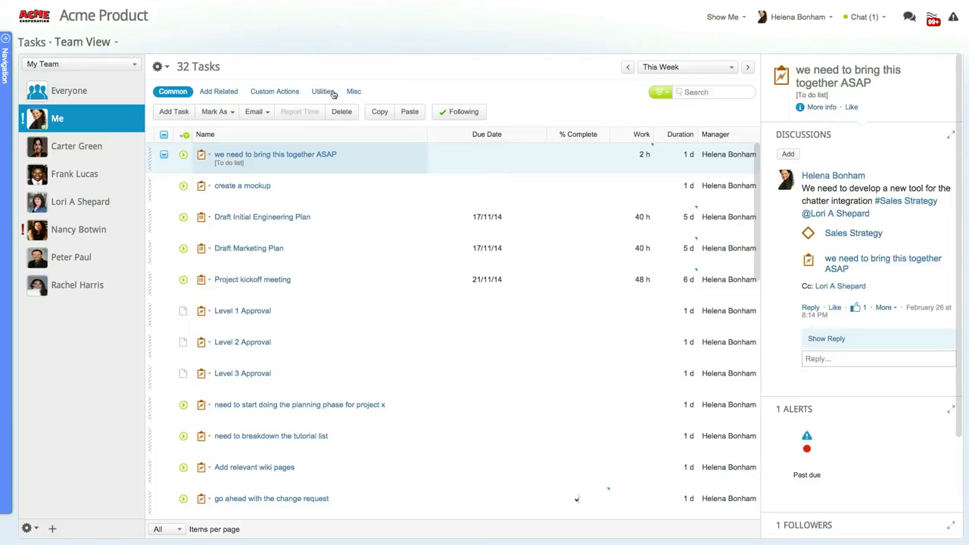
left_click(79, 64)
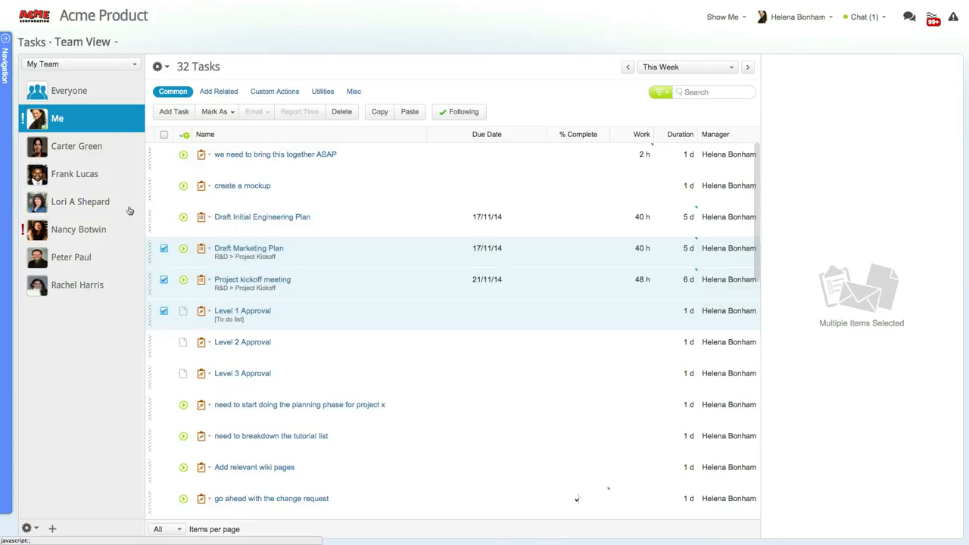
mouse_move(79, 229)
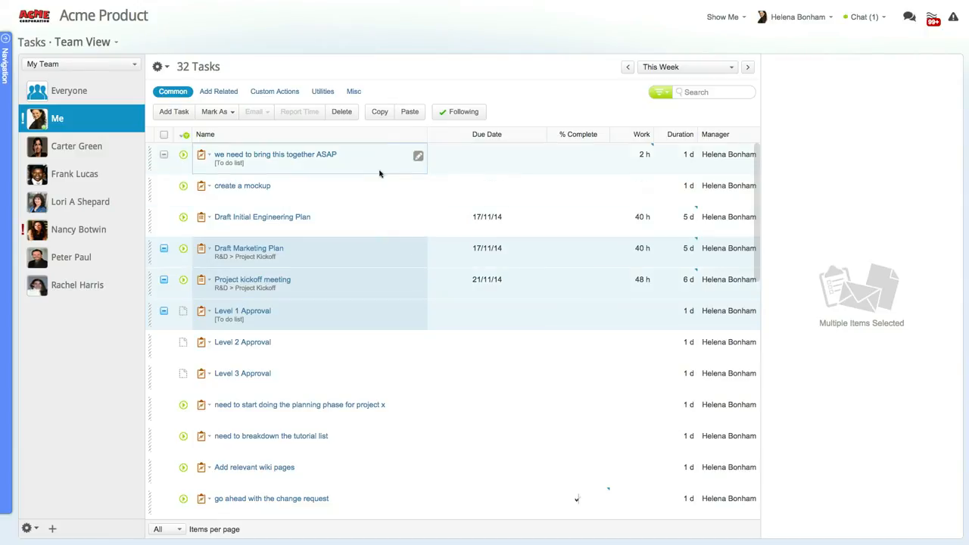
- Preview the first task's files and discussions, then open 'we need to bring this together ASAP'
left_click(275, 155)
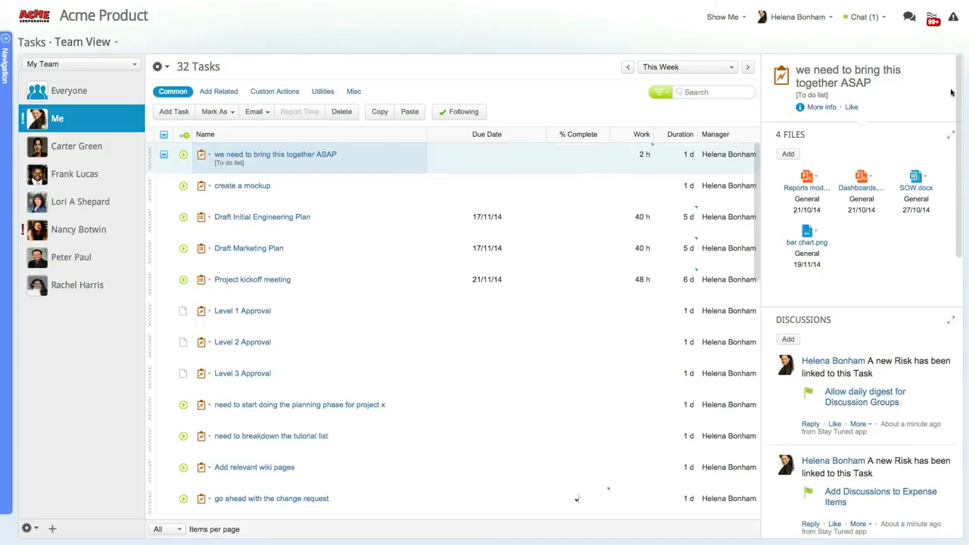
scroll("down", 3)
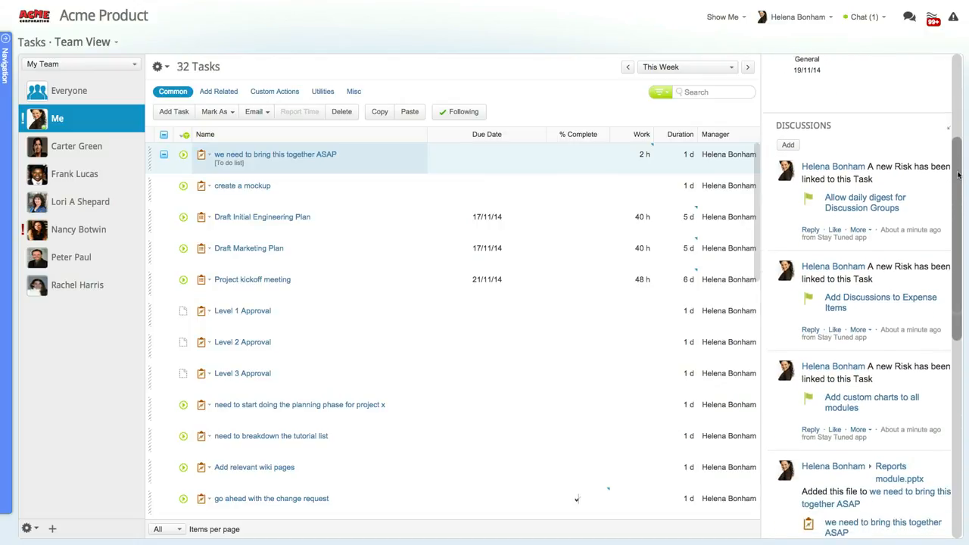
scroll("down", 3)
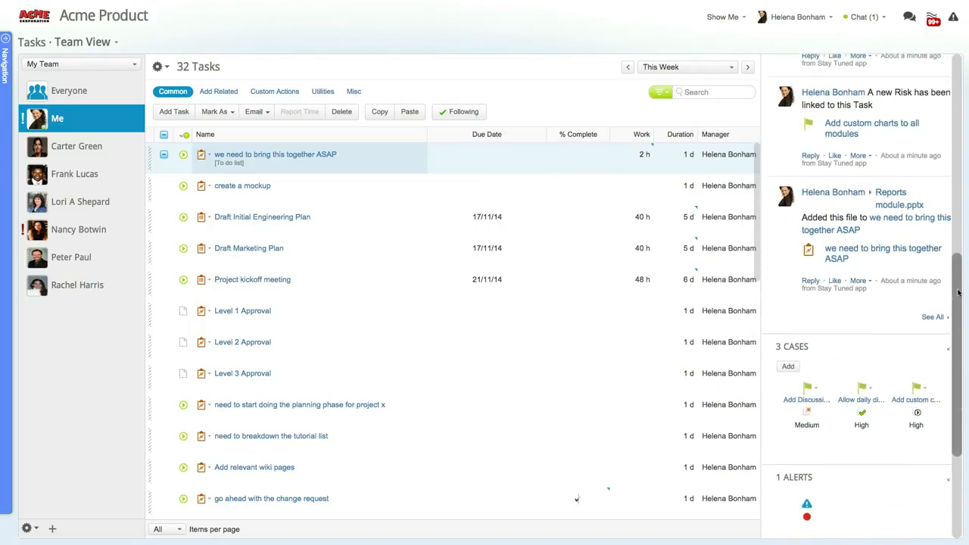
scroll("down", 3)
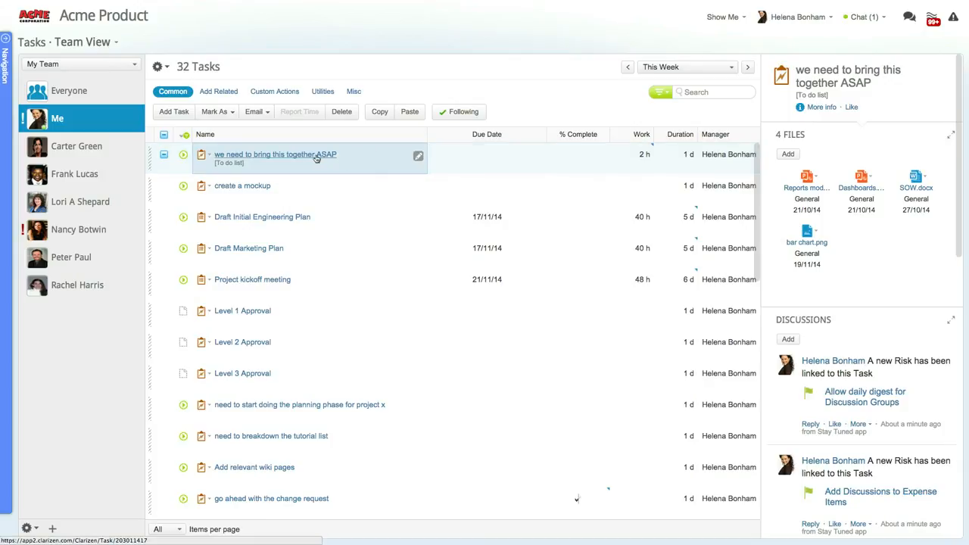
left_click(275, 155)
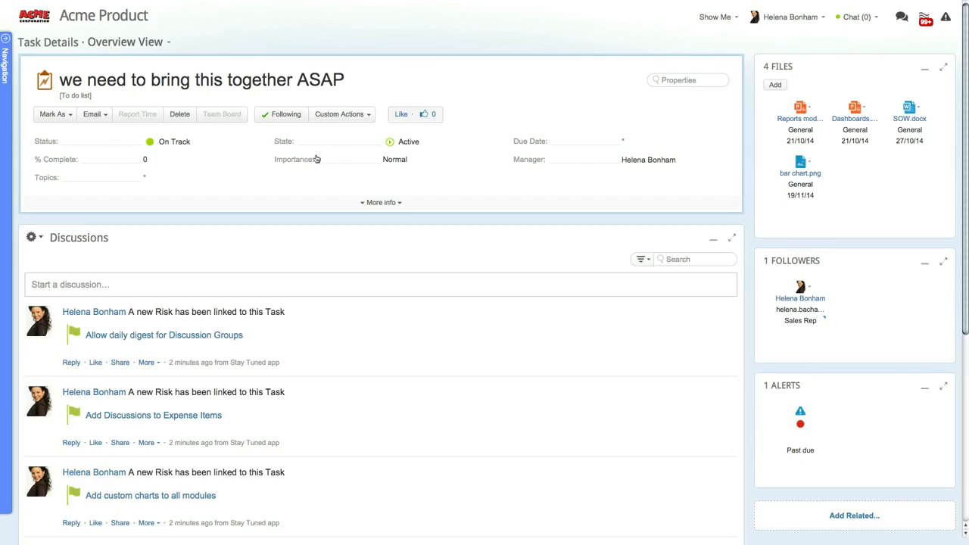